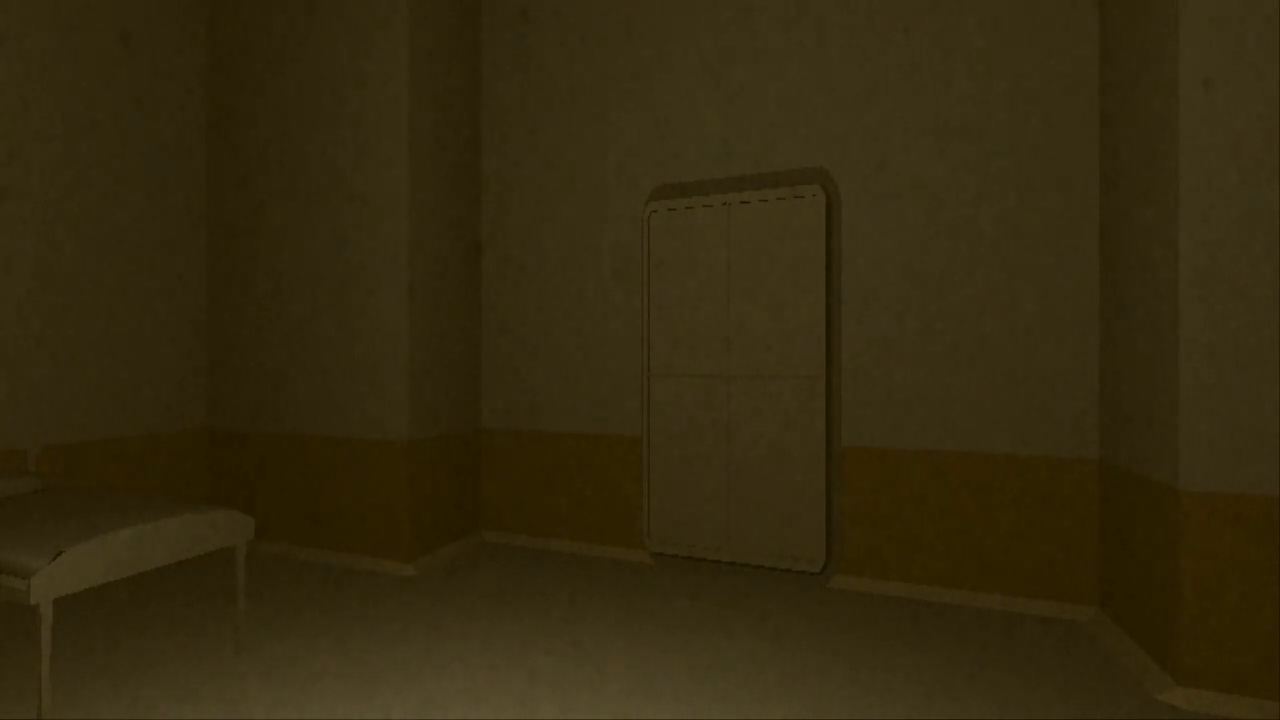
scroll(right, 3)
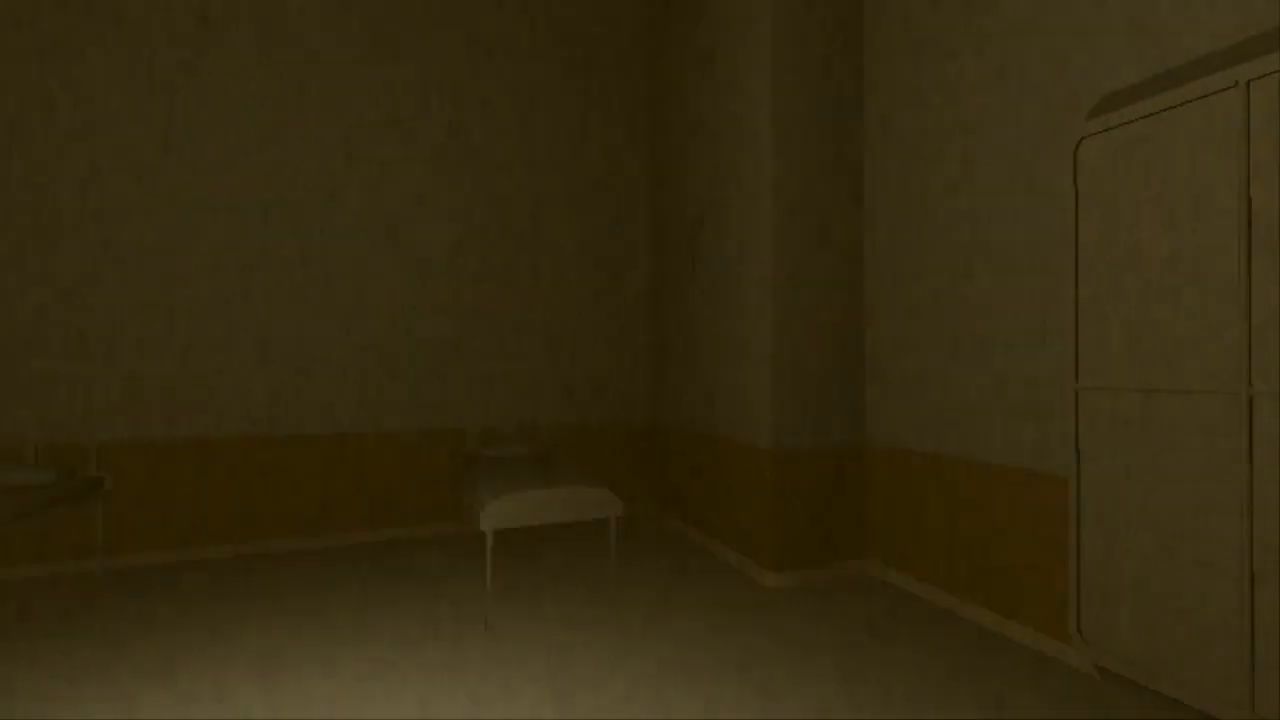
mouse_move(640, 360)
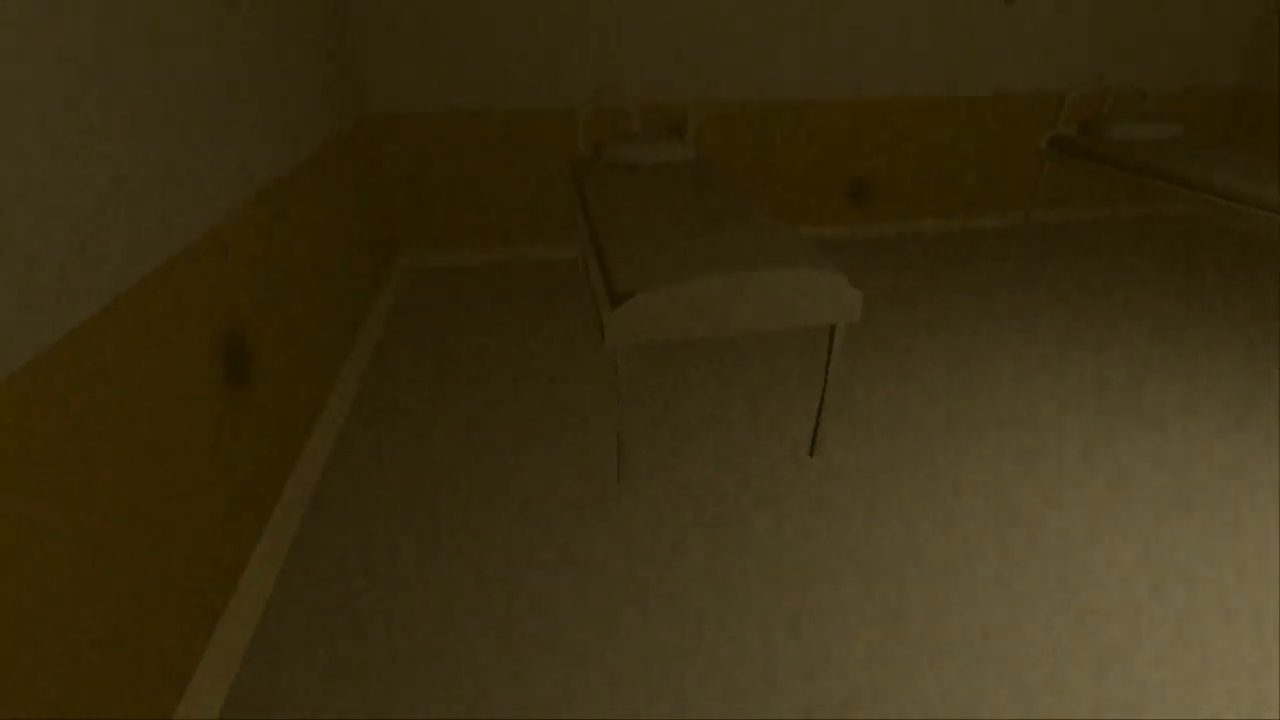
mouse_move(640, 360)
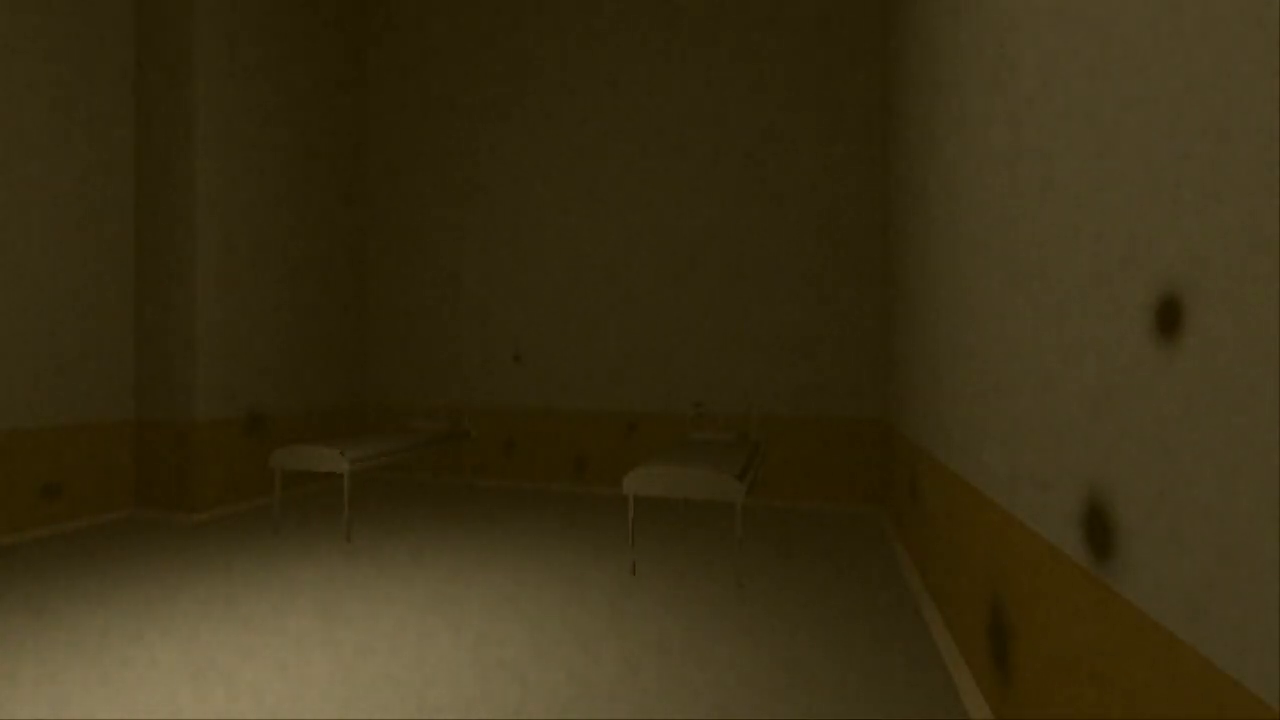